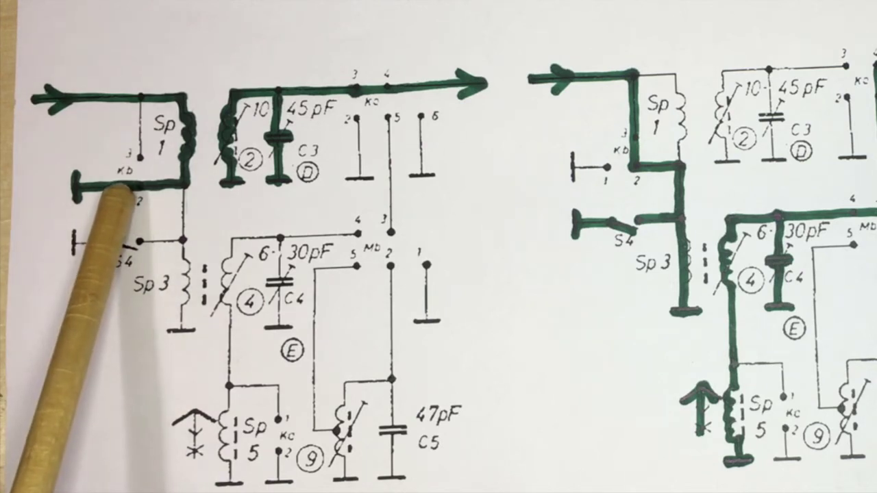
pyautogui.moveTo(180, 176)
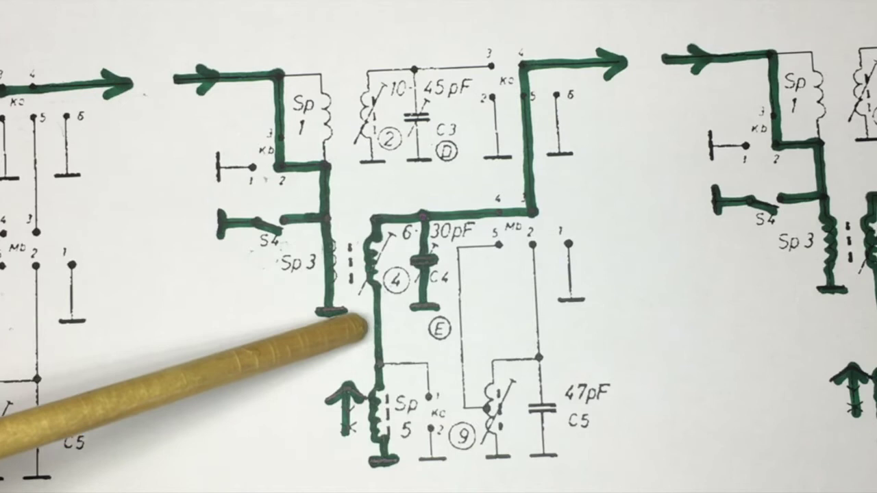
pyautogui.moveTo(377, 284)
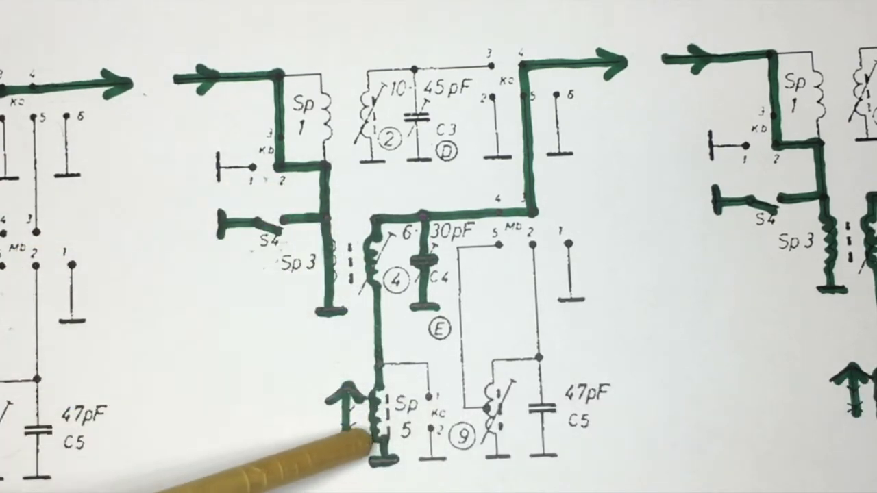
pyautogui.moveTo(373, 377)
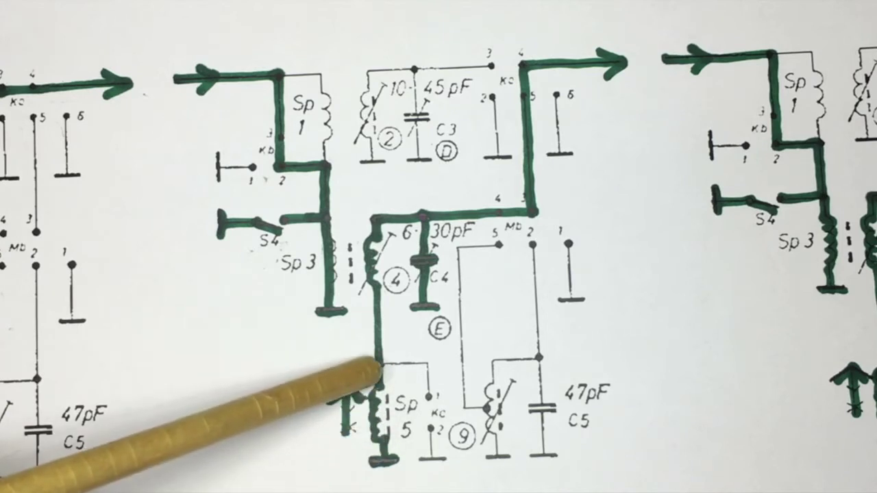